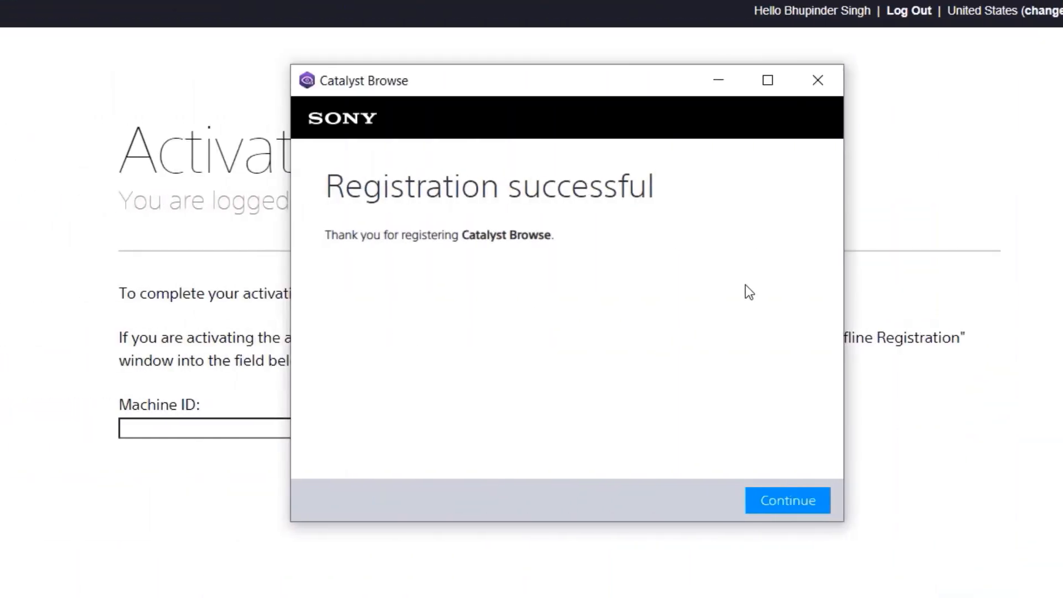
pyautogui.moveTo(518, 249)
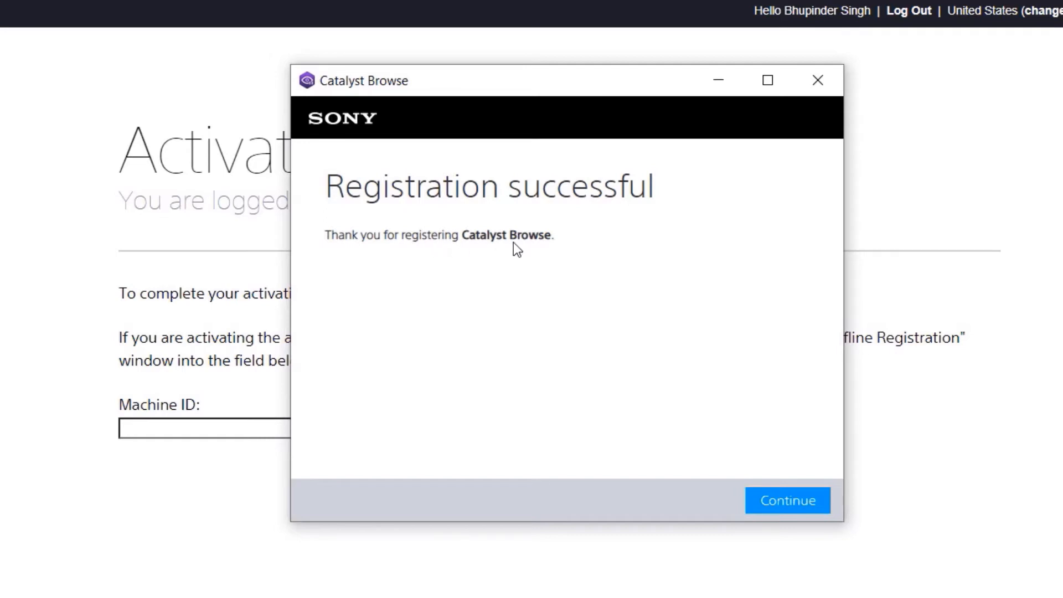
pyautogui.moveTo(718, 432)
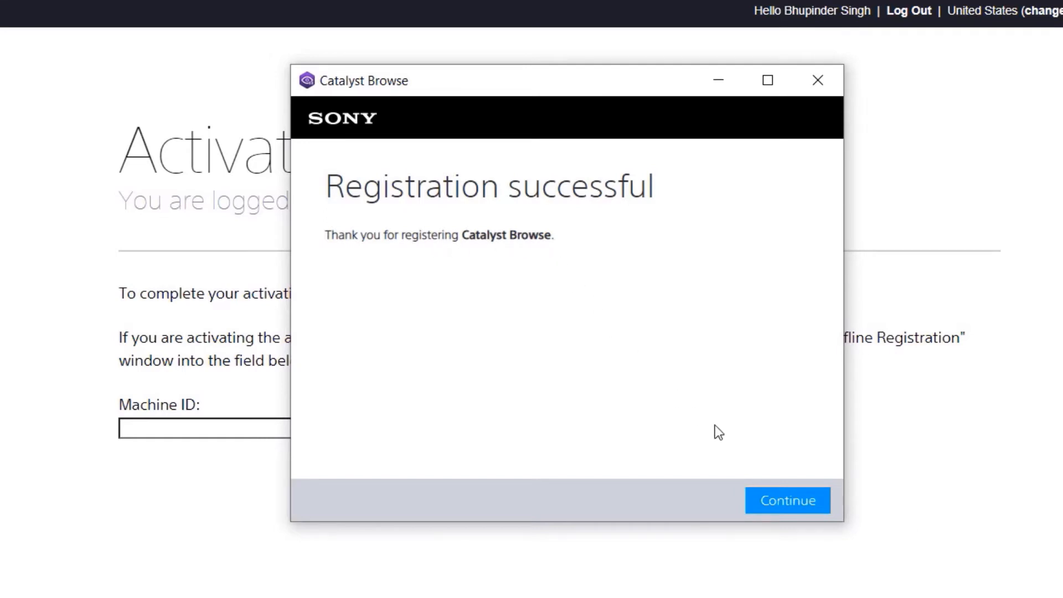
# Dismiss the Registration successful notice and continue into Catalyst Browse
pyautogui.click(787, 501)
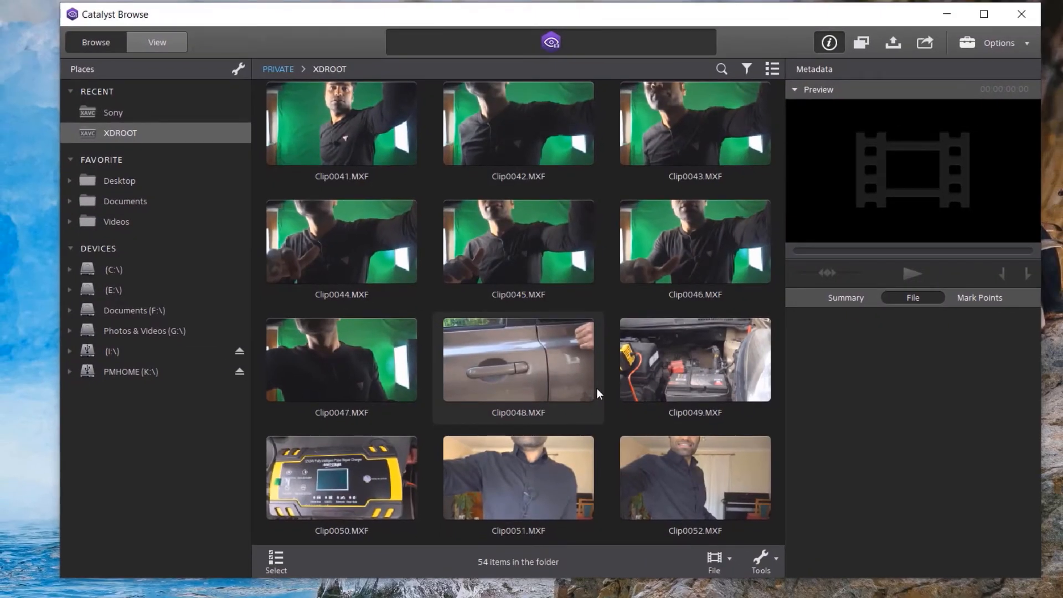
pyautogui.moveTo(517, 476)
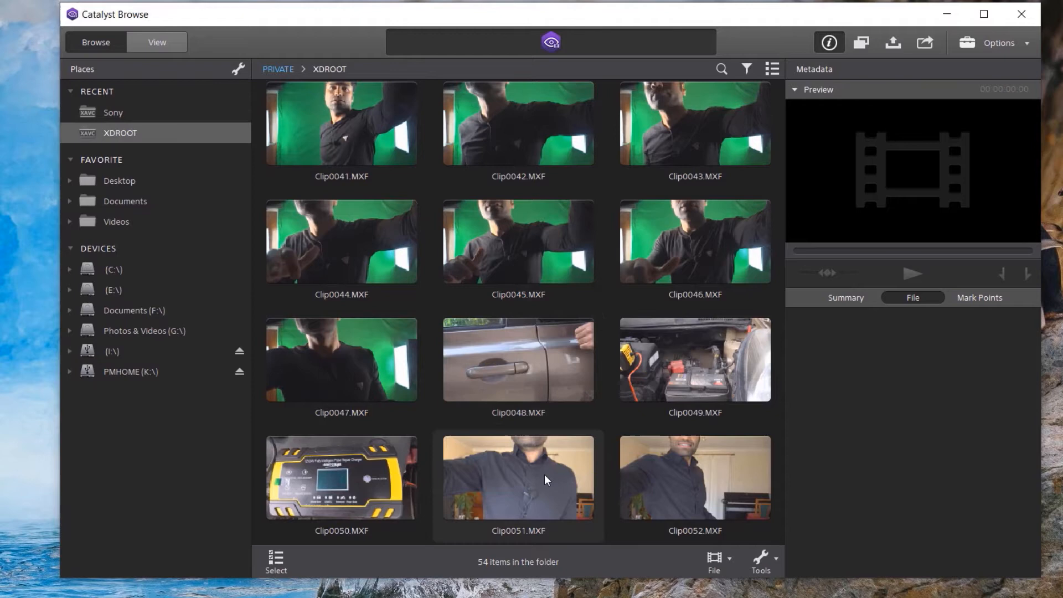
pyautogui.moveTo(192, 445)
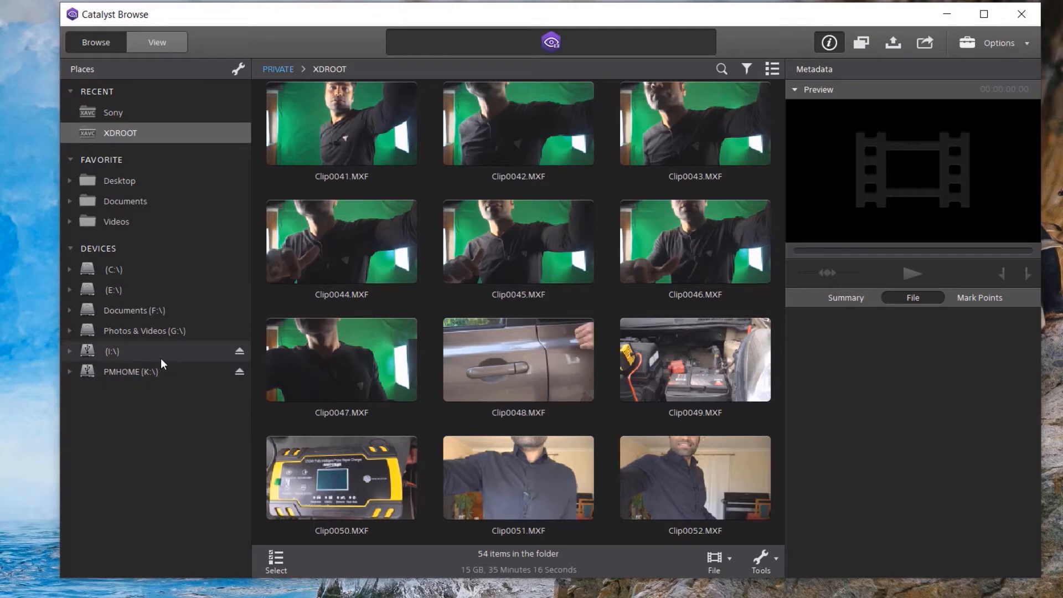
pyautogui.moveTo(130, 355)
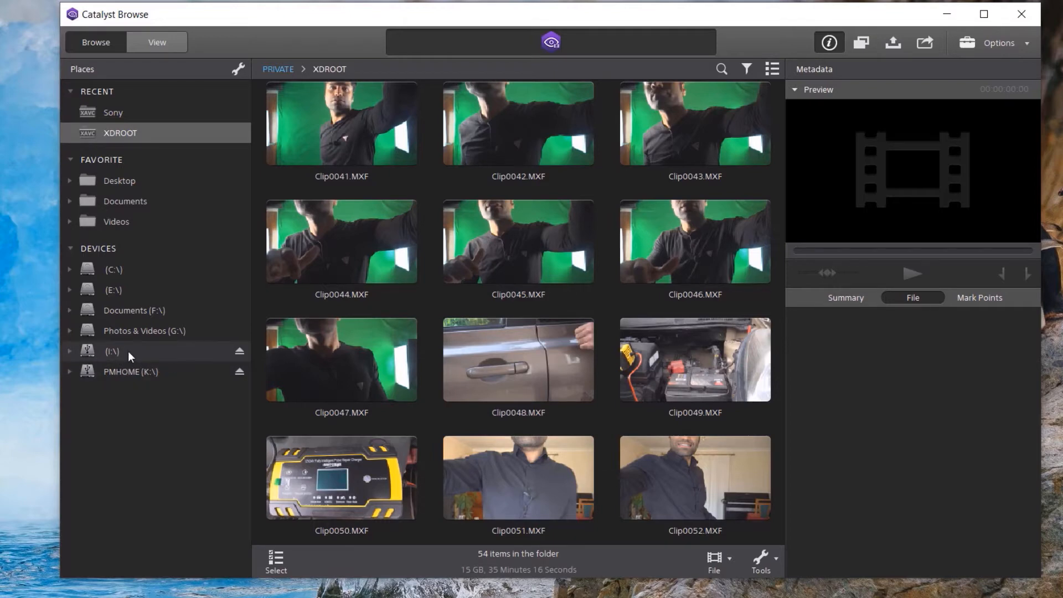
# Expand I:\ and PRIVATE, then show XDROOT's 54 clips and scroll through them
pyautogui.click(71, 351)
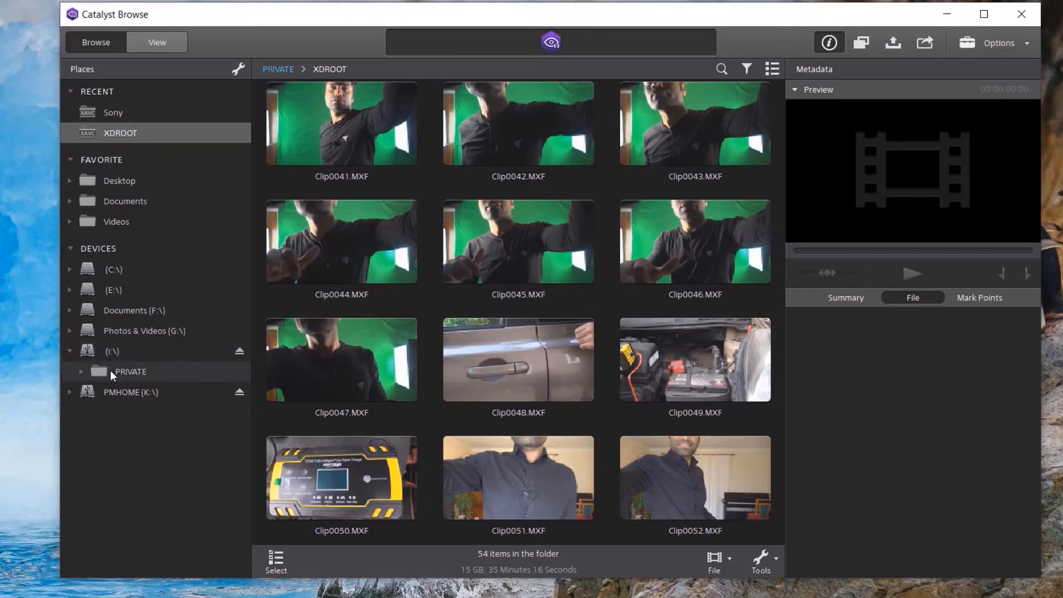
pyautogui.click(81, 372)
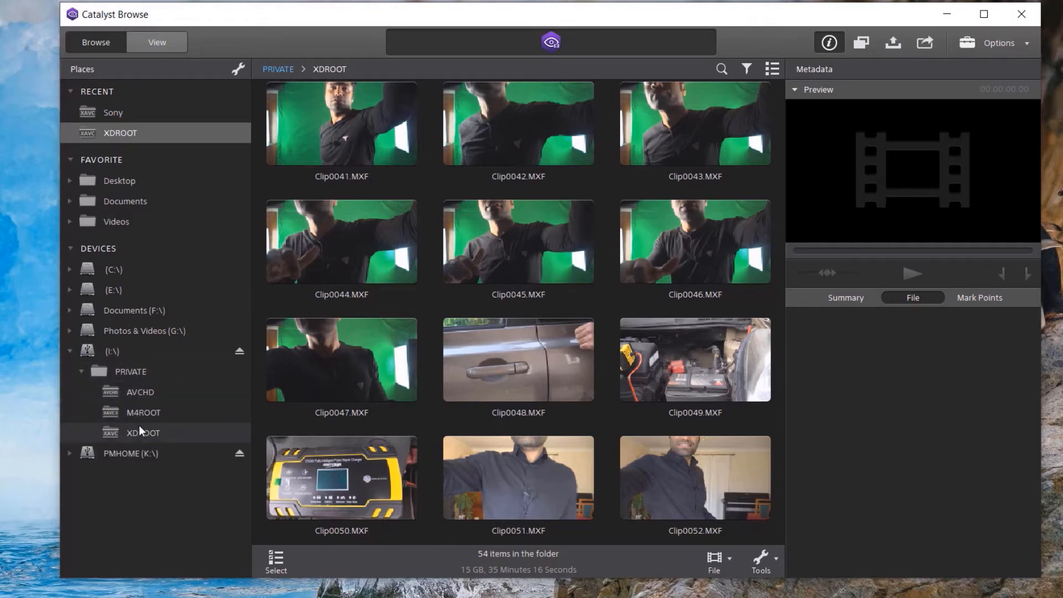
pyautogui.click(143, 433)
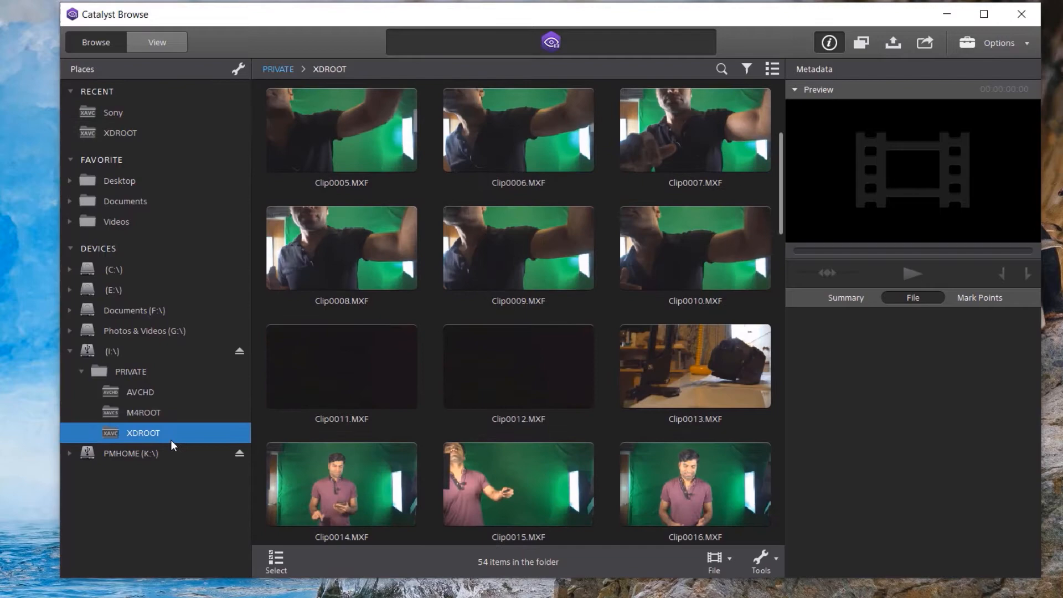
pyautogui.scroll(-3)
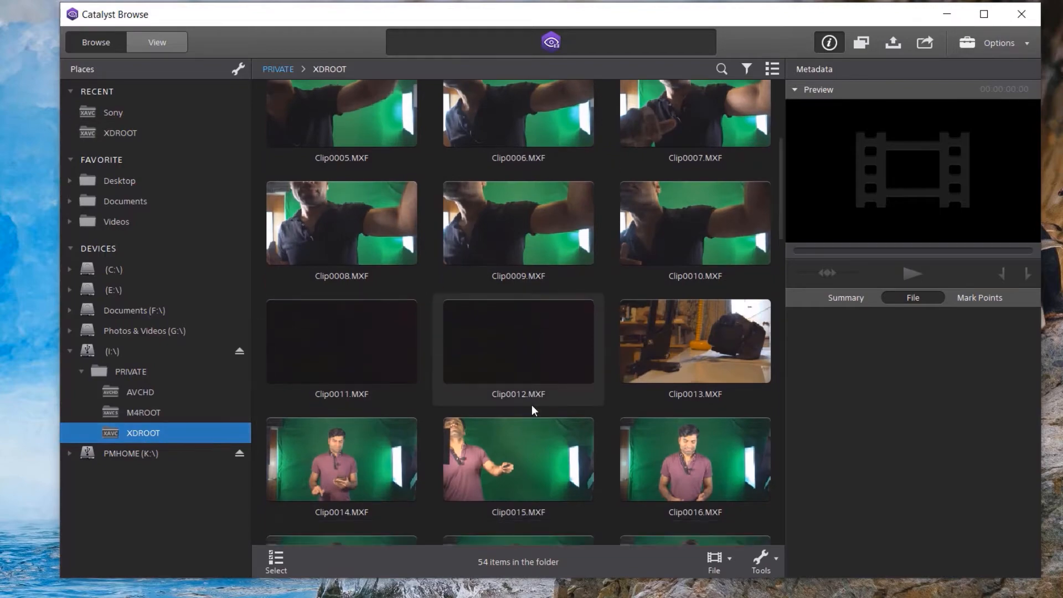
pyautogui.scroll(-3)
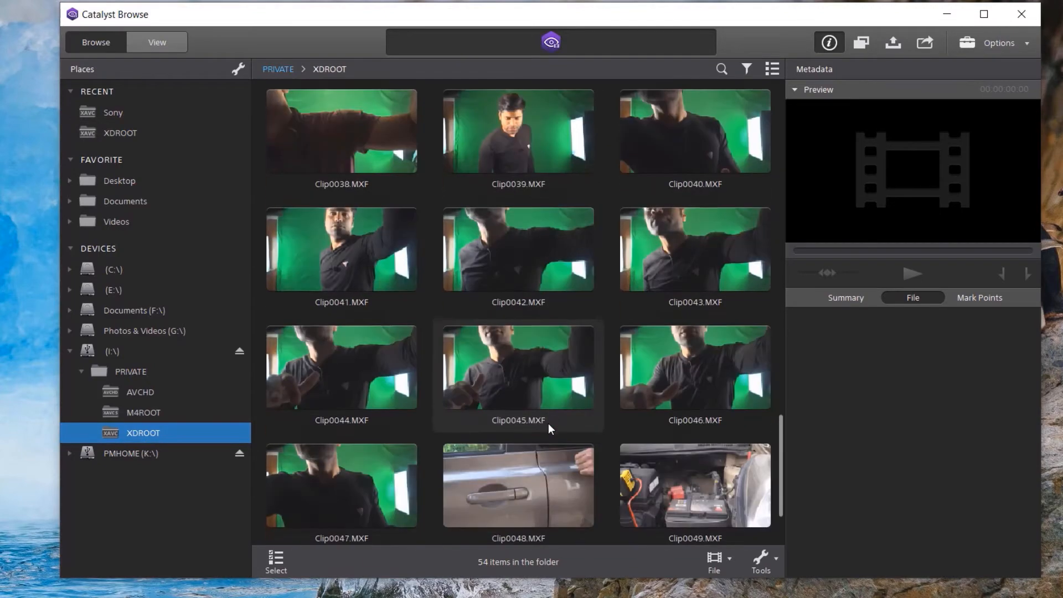
pyautogui.scroll(-3)
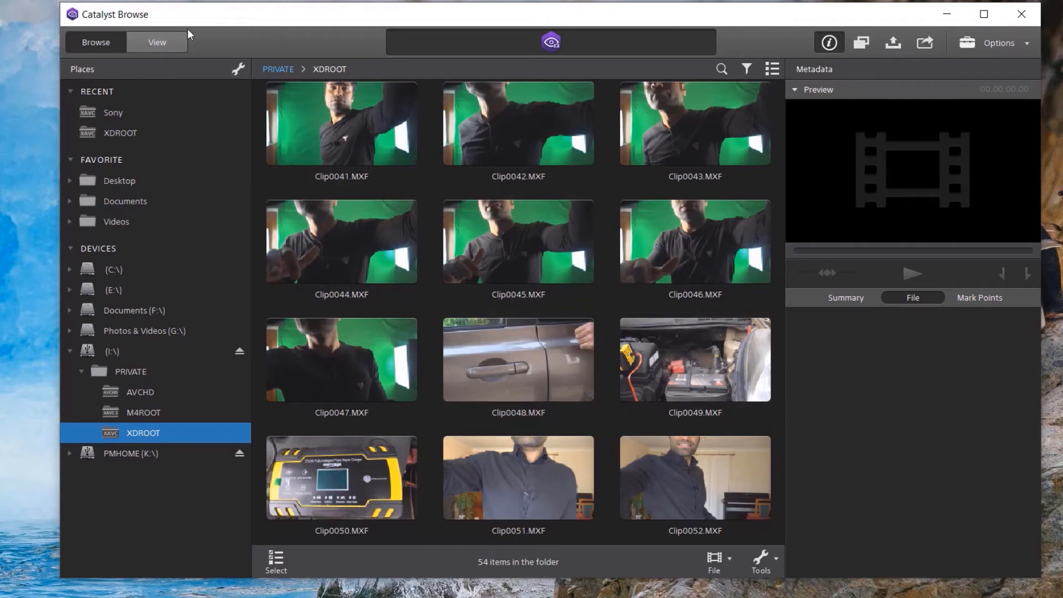
pyautogui.moveTo(111, 99)
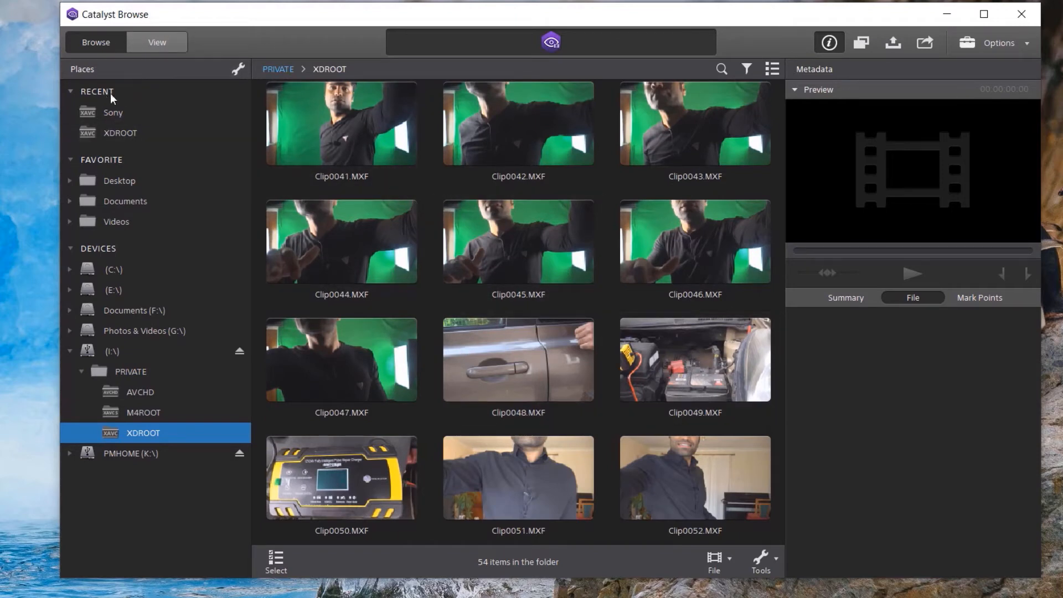
pyautogui.moveTo(131, 115)
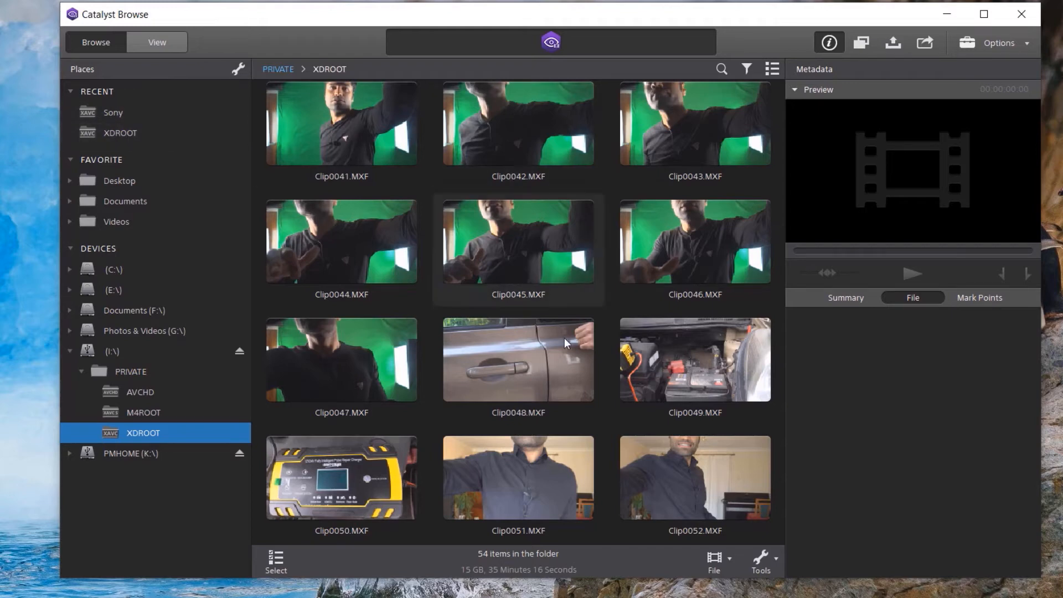
pyautogui.moveTo(167, 402)
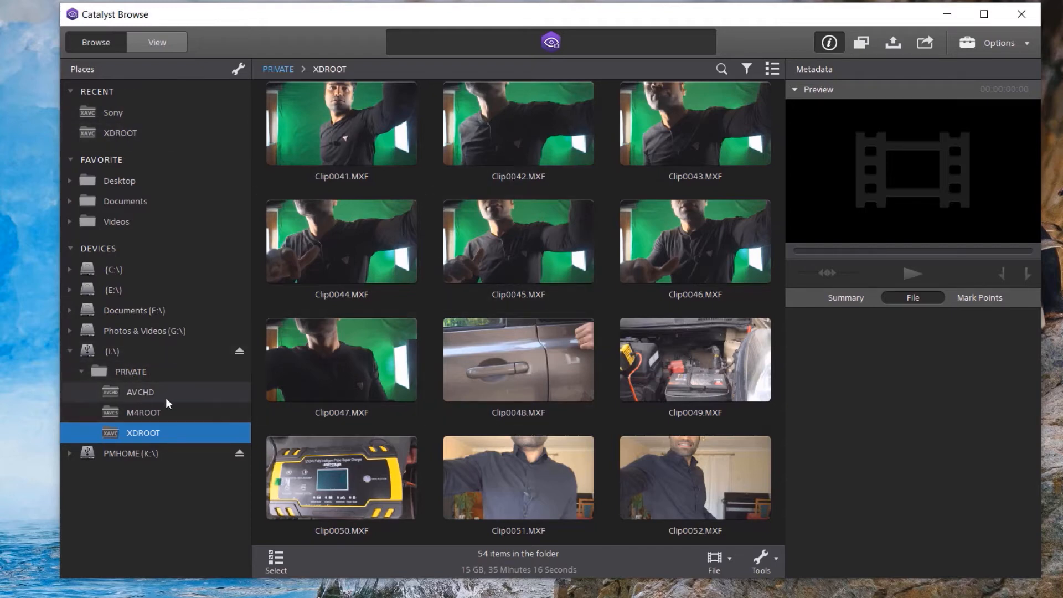
pyautogui.moveTo(685, 396)
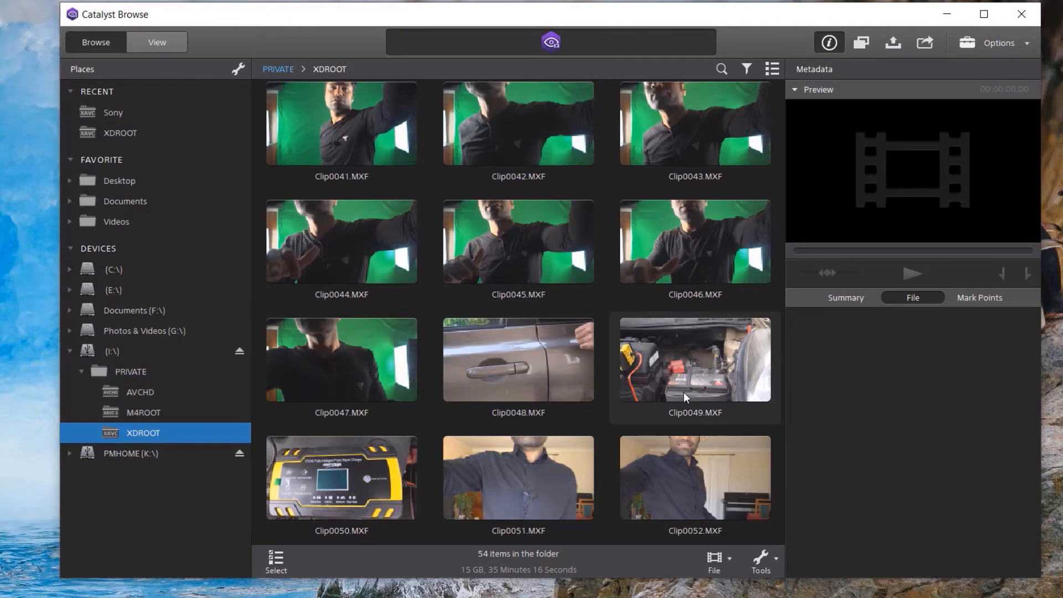
# Select Clip0051.MXF, play its preview briefly and pause, showing its XAVC Long QFHD metadata
pyautogui.click(517, 477)
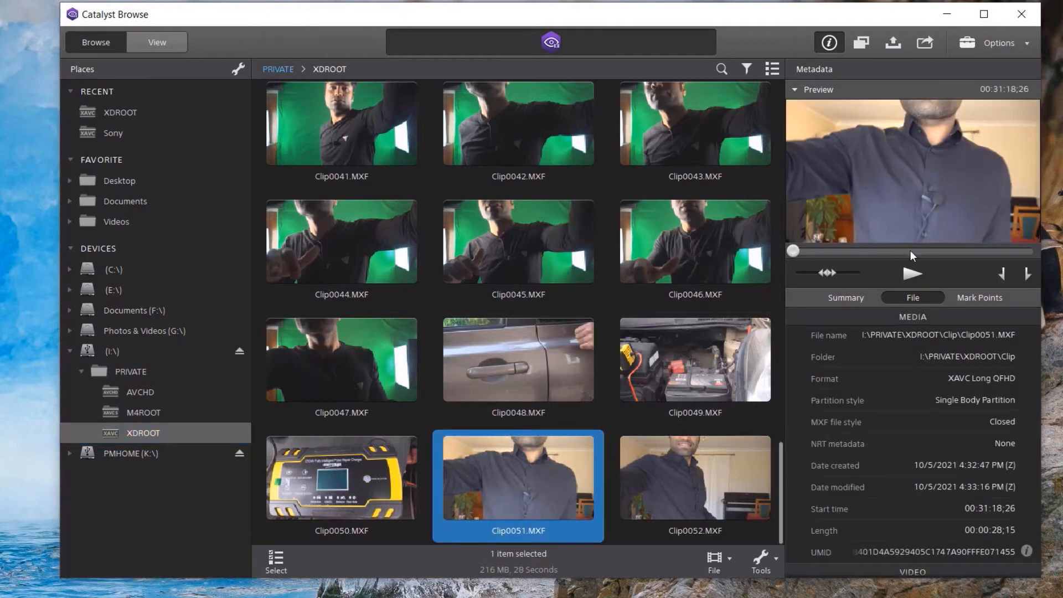
pyautogui.click(912, 274)
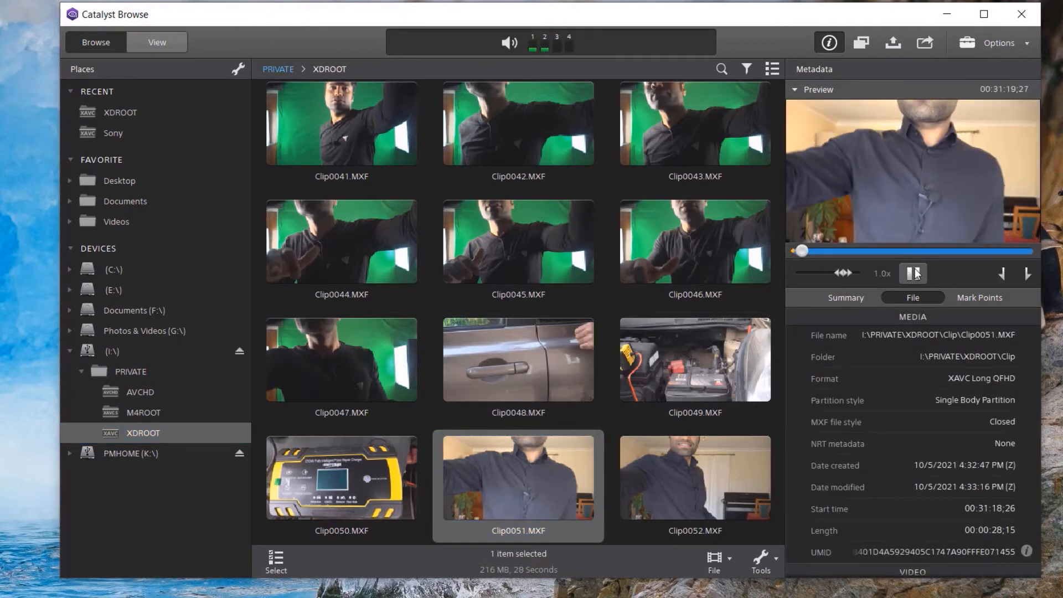
pyautogui.click(913, 274)
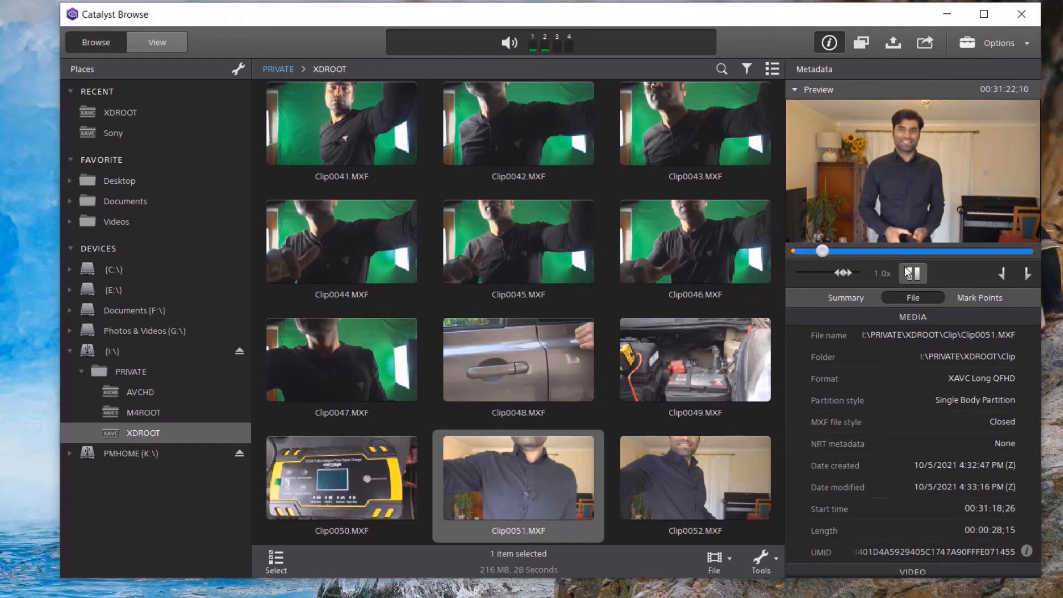
pyautogui.click(912, 273)
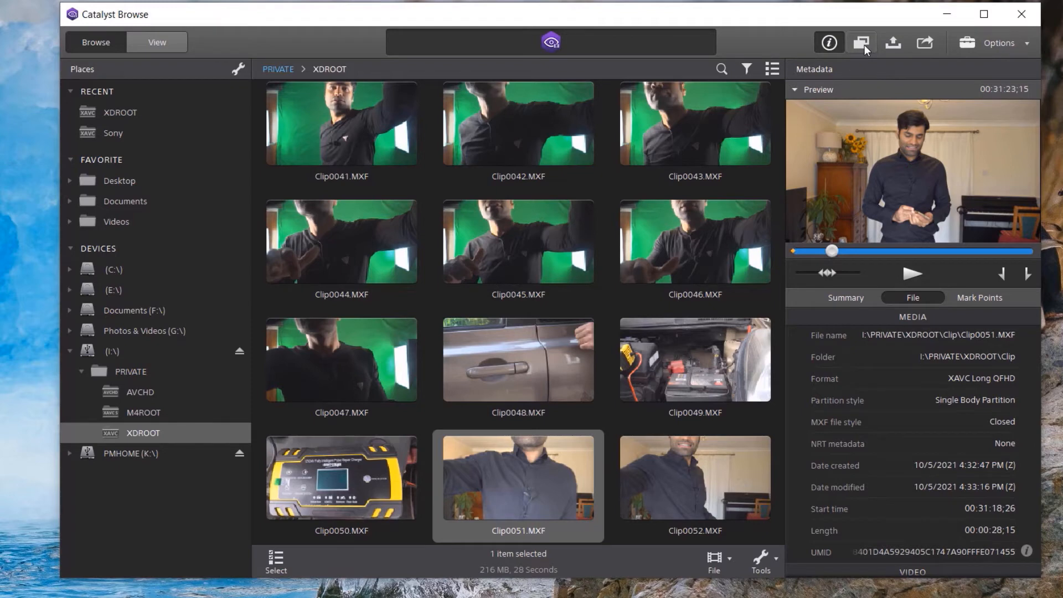
# Set the copy destination for Clip0051 to C:\_Youtube\_unedited\Sony
pyautogui.click(860, 43)
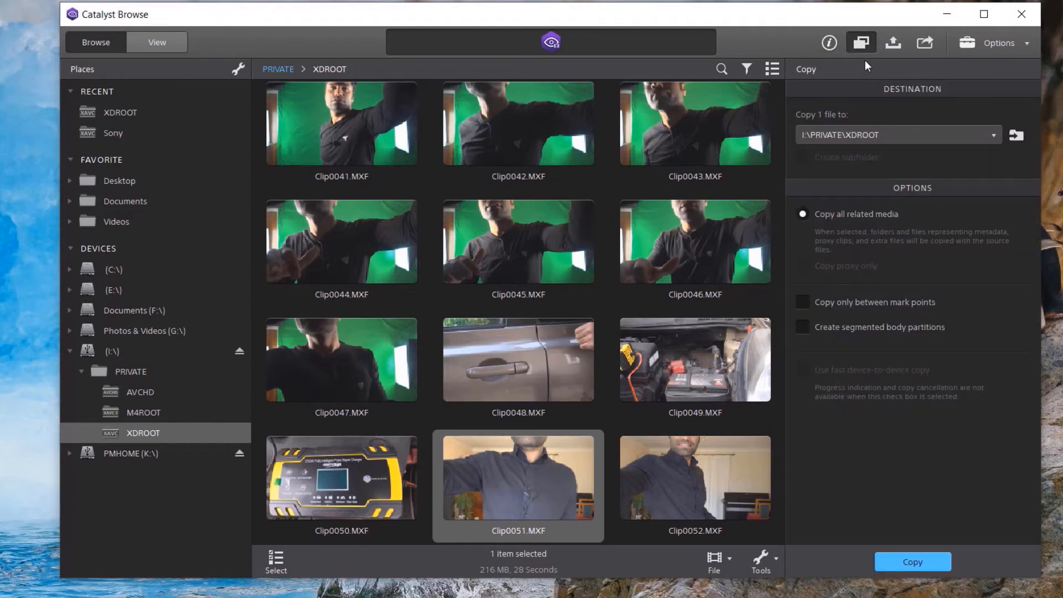
pyautogui.click(992, 136)
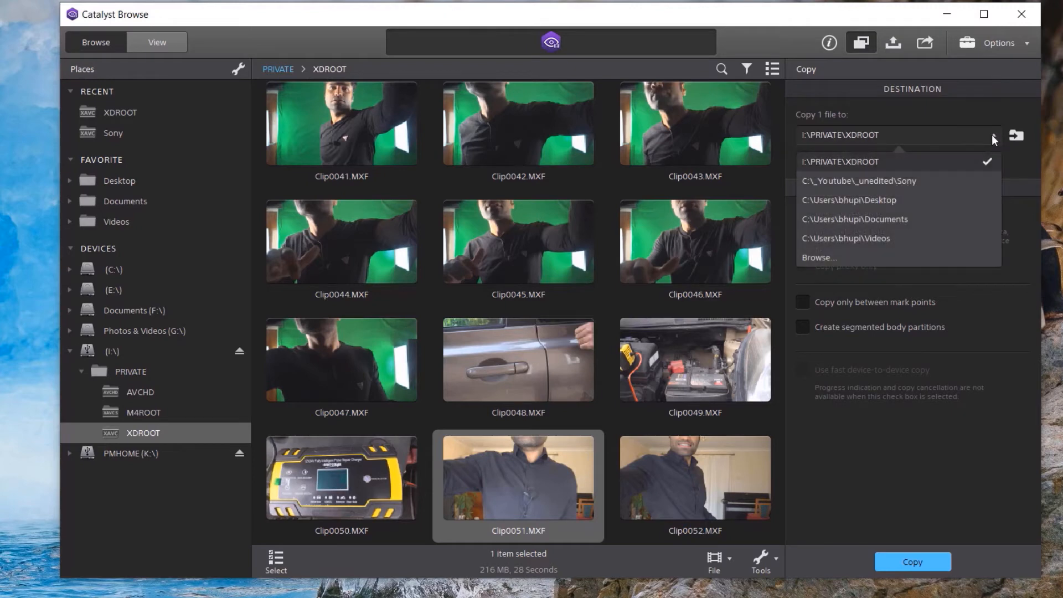
pyautogui.click(820, 262)
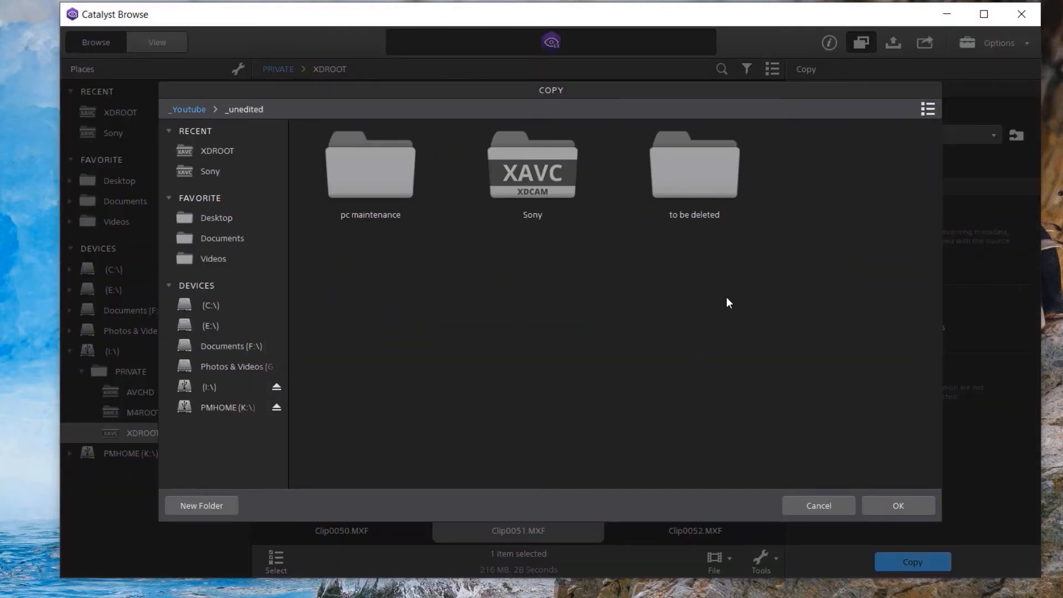
pyautogui.click(533, 167)
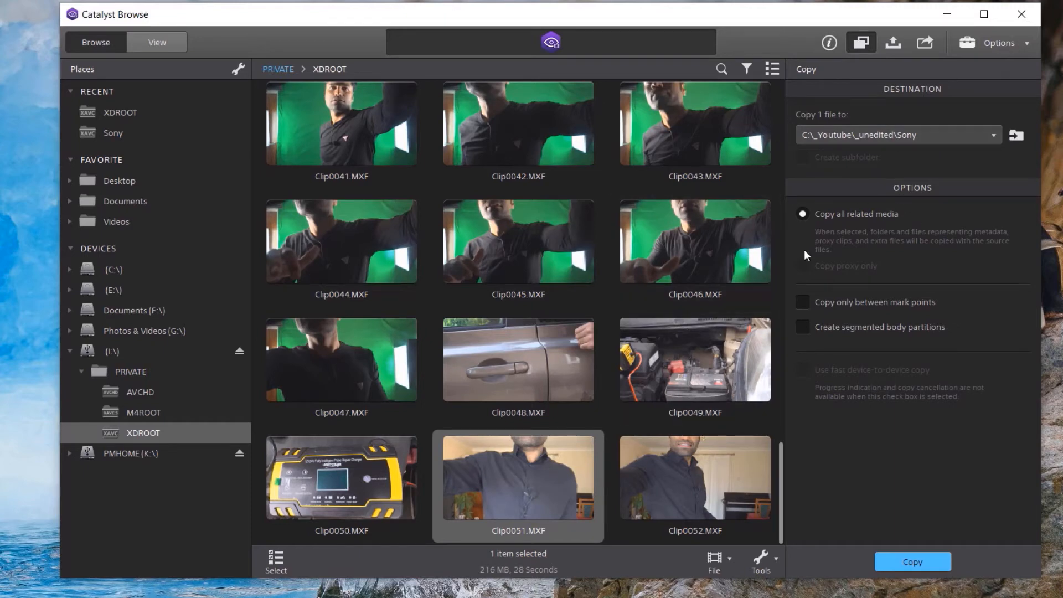
pyautogui.moveTo(775, 212)
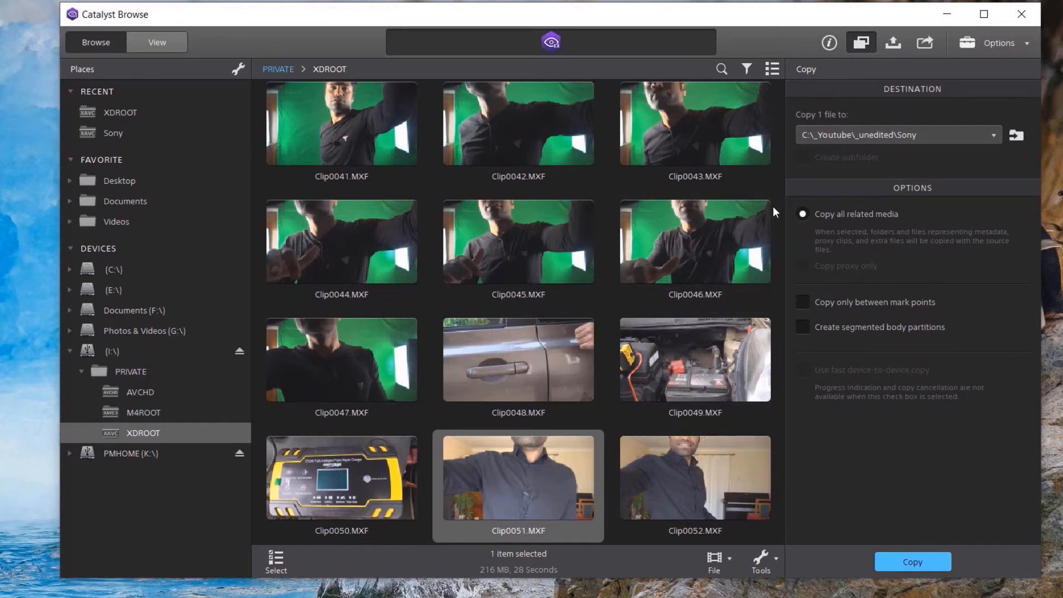
pyautogui.moveTo(800, 252)
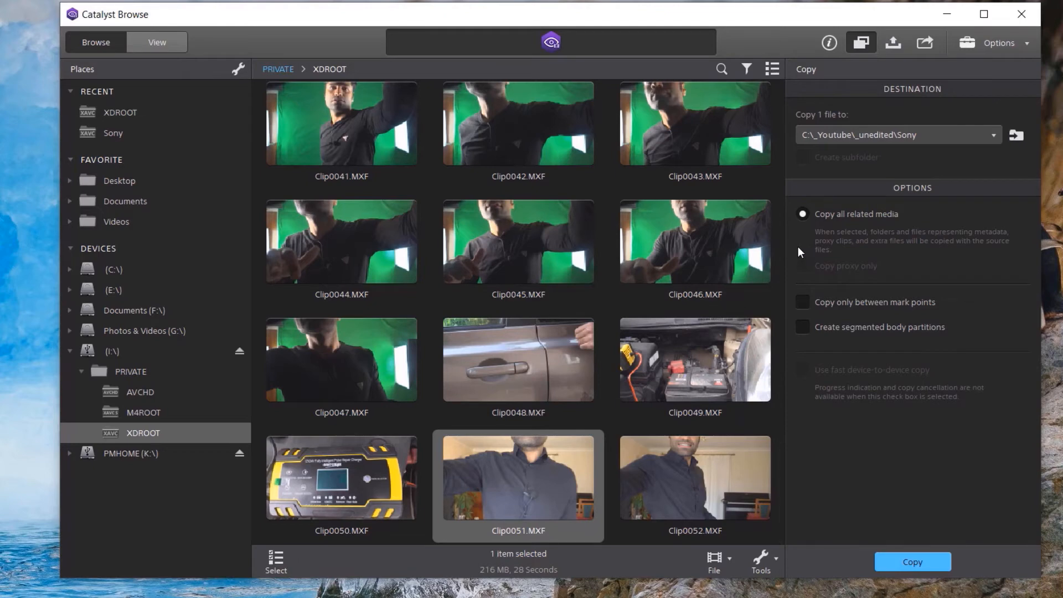
pyautogui.moveTo(914, 147)
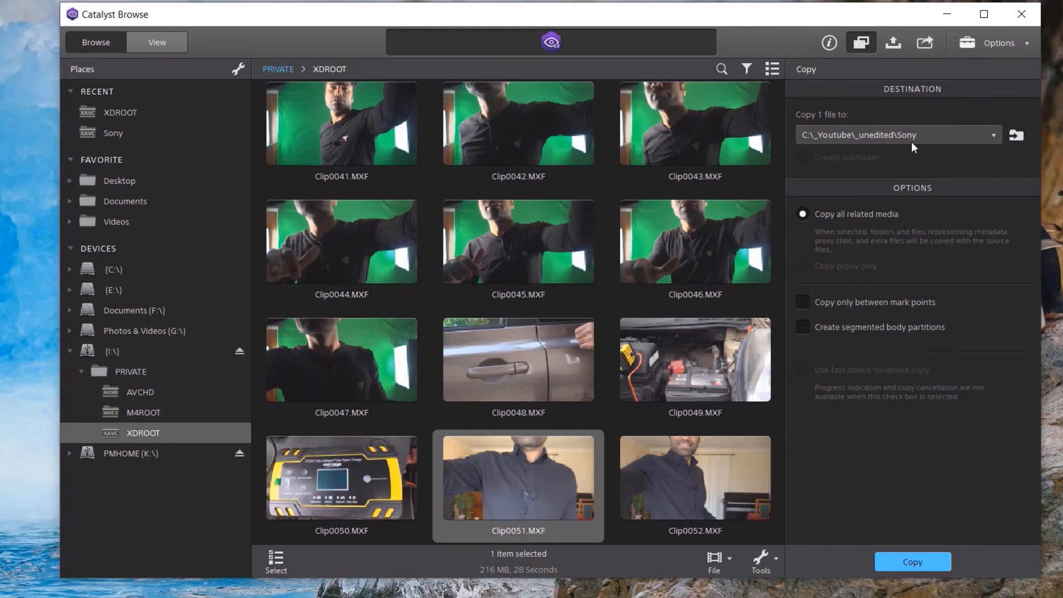
pyautogui.moveTo(968, 152)
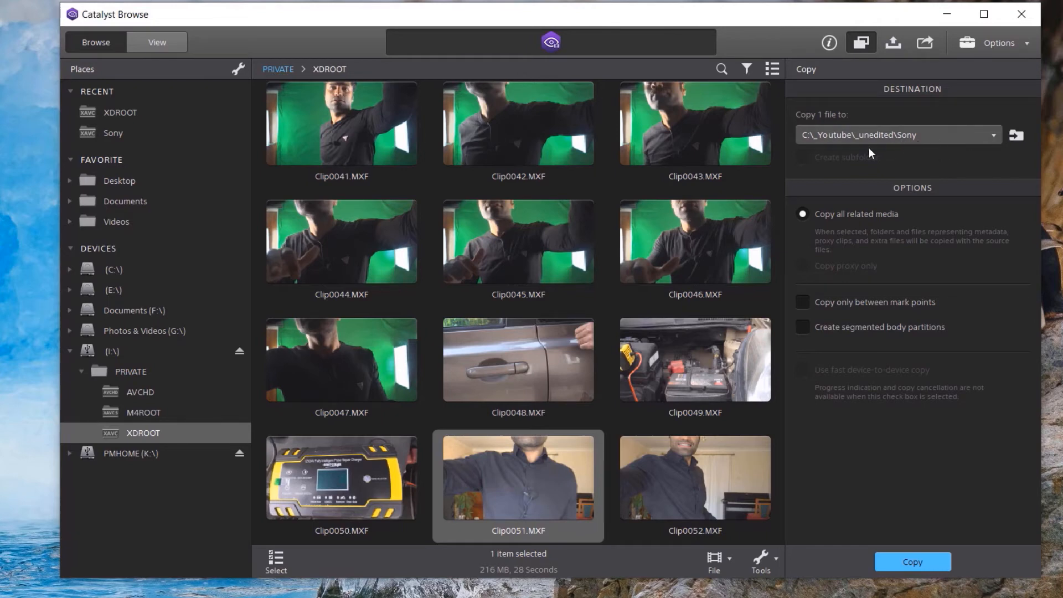
pyautogui.moveTo(531, 503)
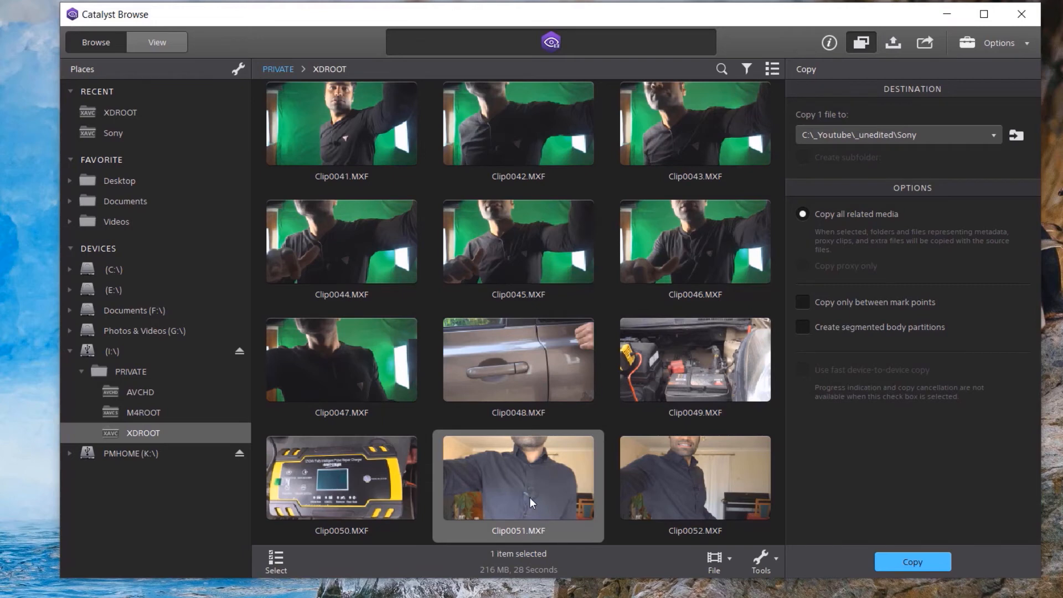
# Ctrl-select Clip0048 through Clip0052 alongside Clip0051 for copying
pyautogui.press('ctrl')
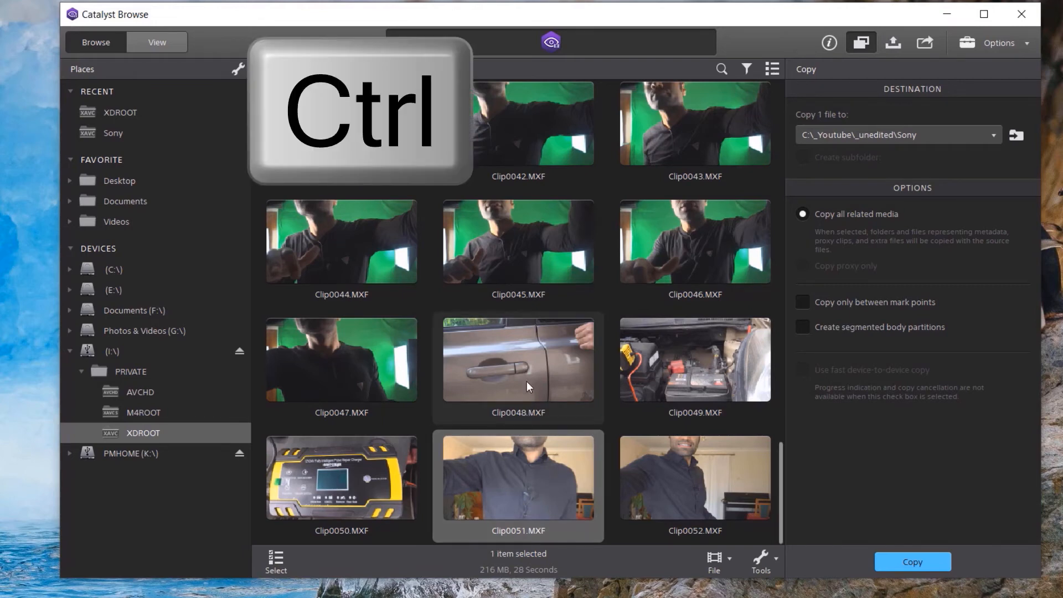
pyautogui.click(341, 477)
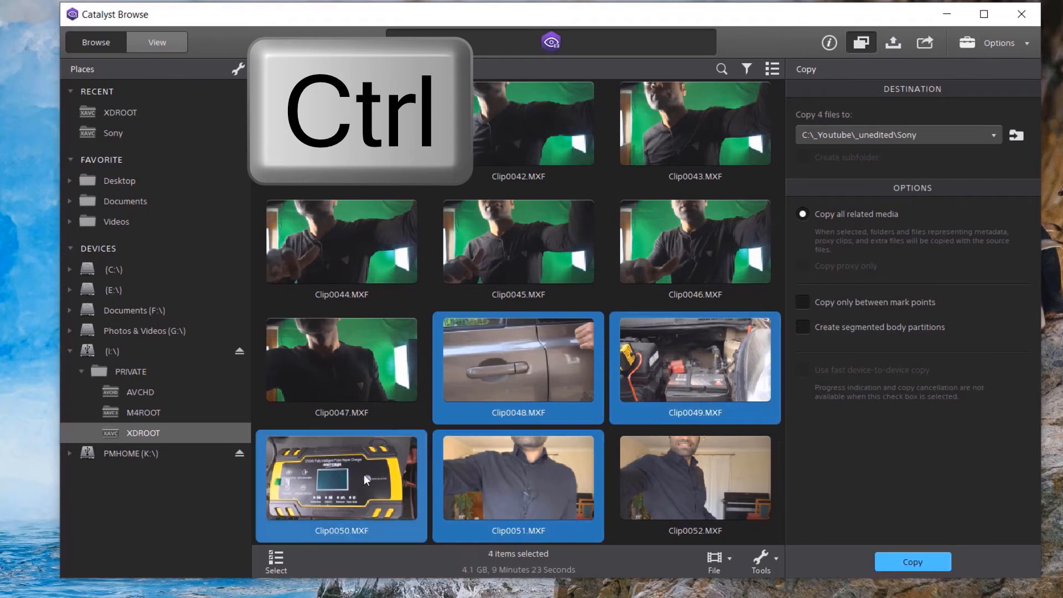
pyautogui.click(695, 477)
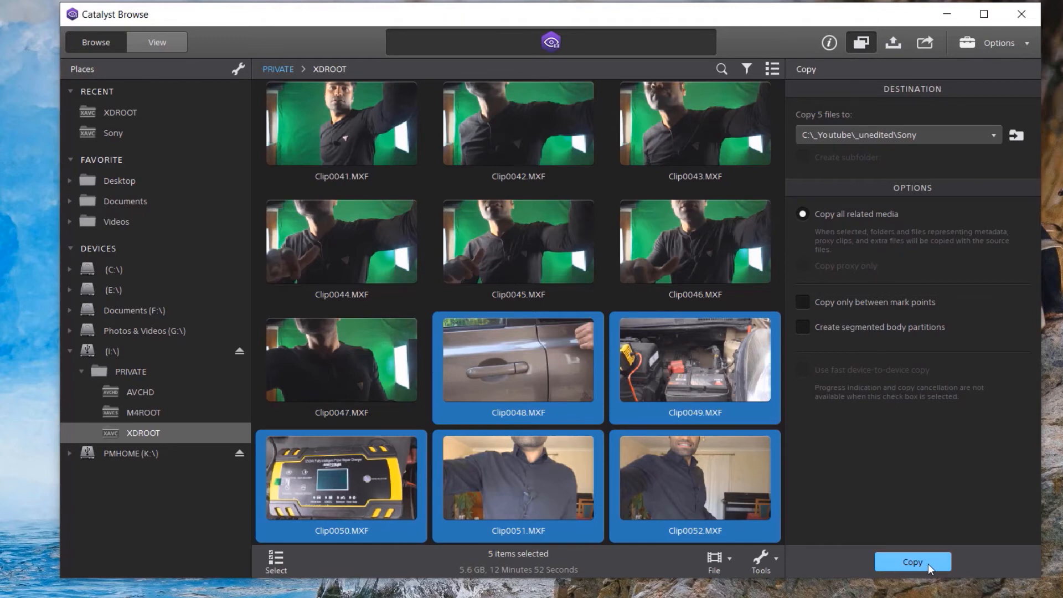
pyautogui.moveTo(929, 530)
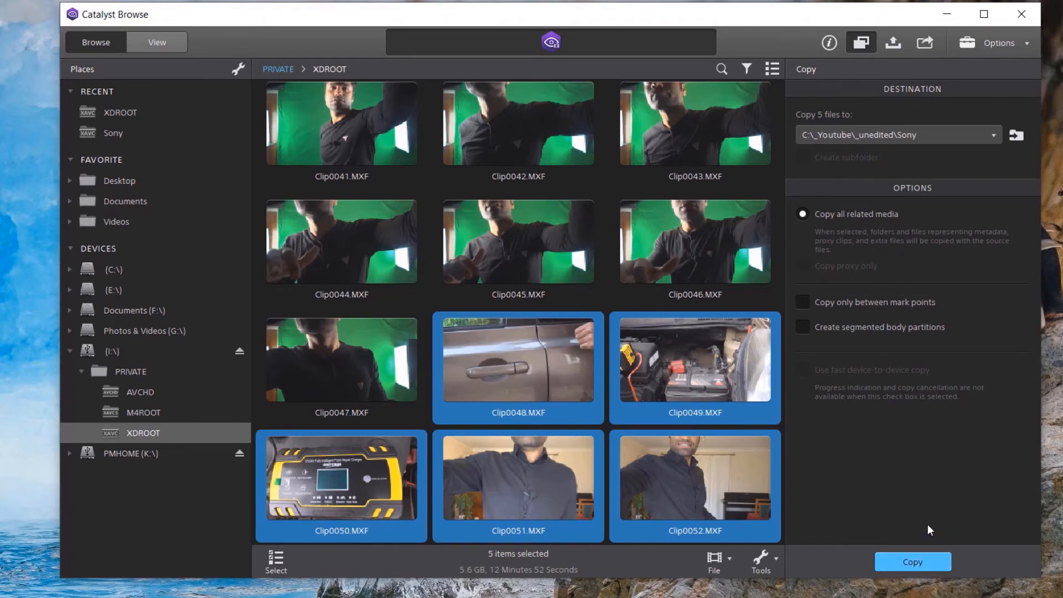
# Copy the five selected clips into the Sony folder until 'Finished copying 5 files'
pyautogui.click(912, 562)
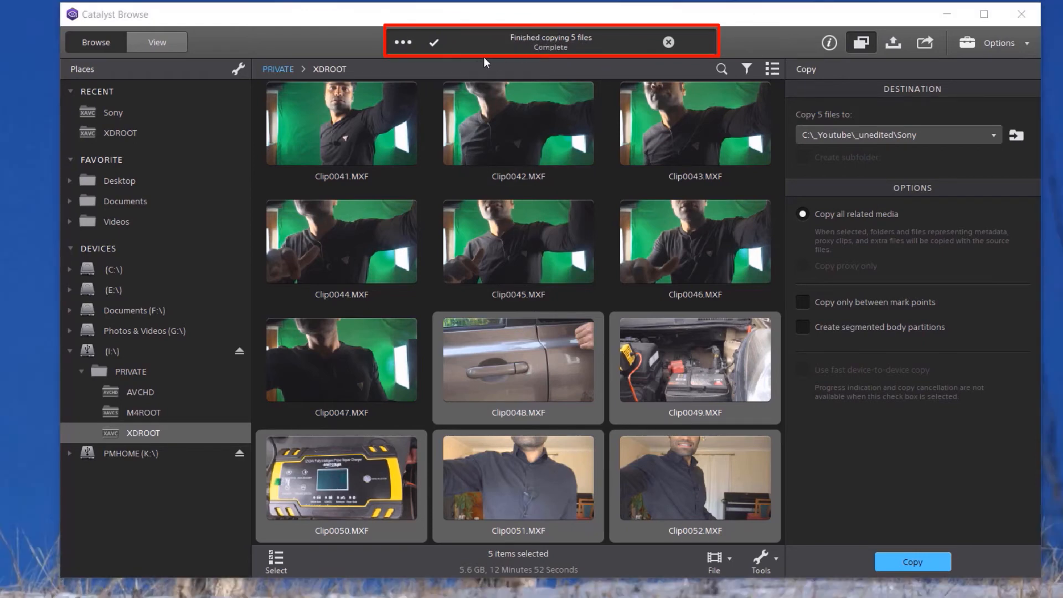
pyautogui.moveTo(536, 64)
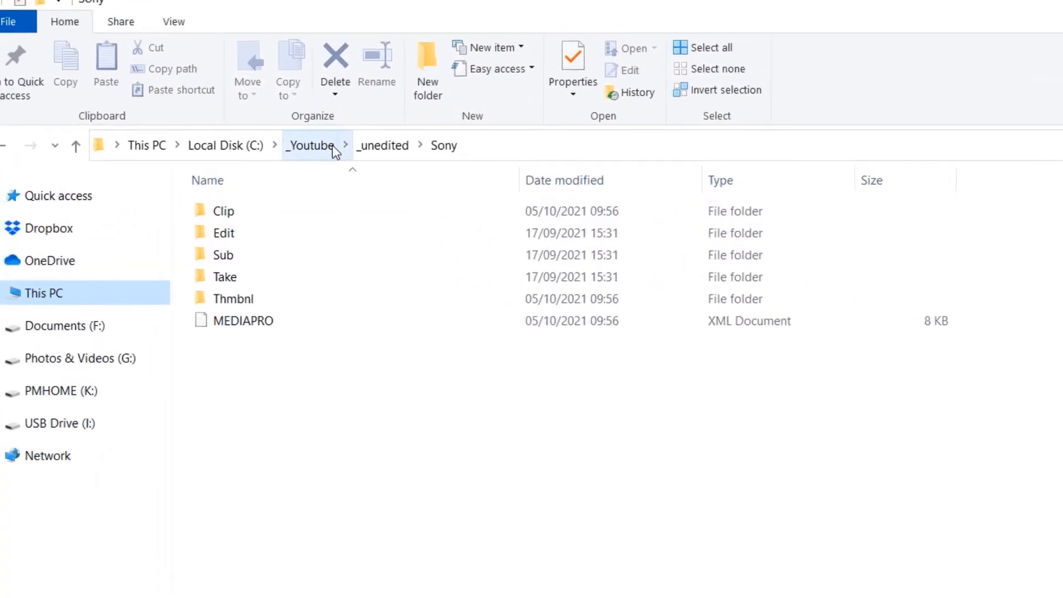
# View the Sony\Clip folder holding Clip0048–Clip0052 MXF and XML files in File Explorer
pyautogui.click(268, 272)
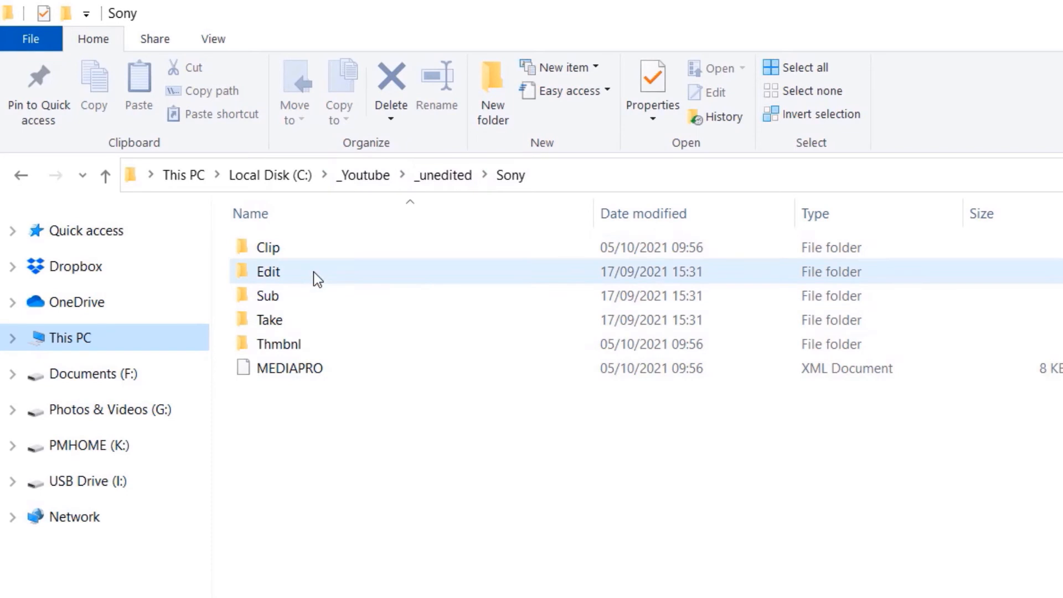
pyautogui.moveTo(301, 270)
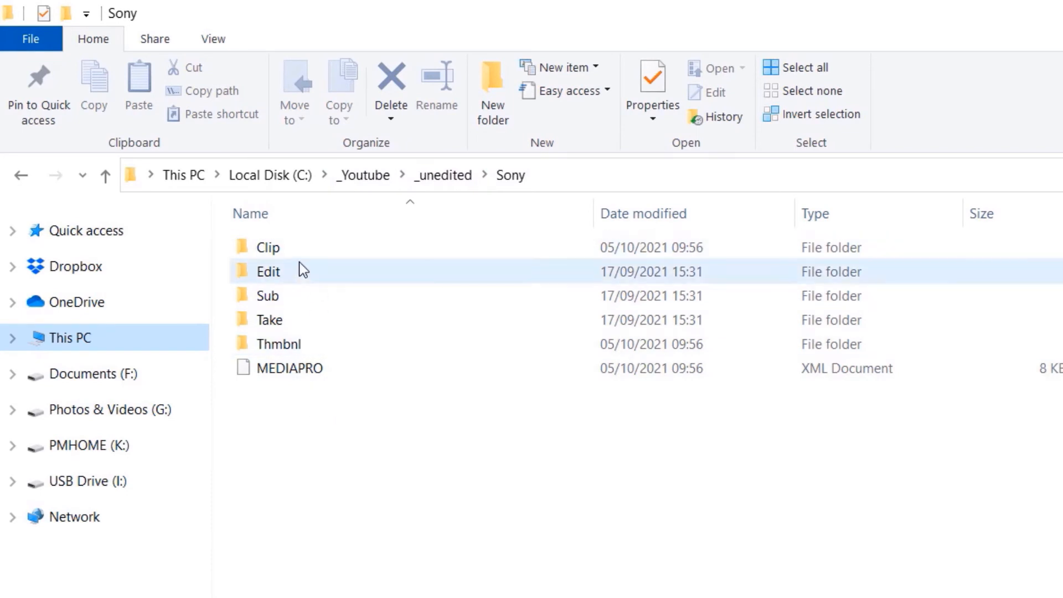
pyautogui.doubleClick(267, 247)
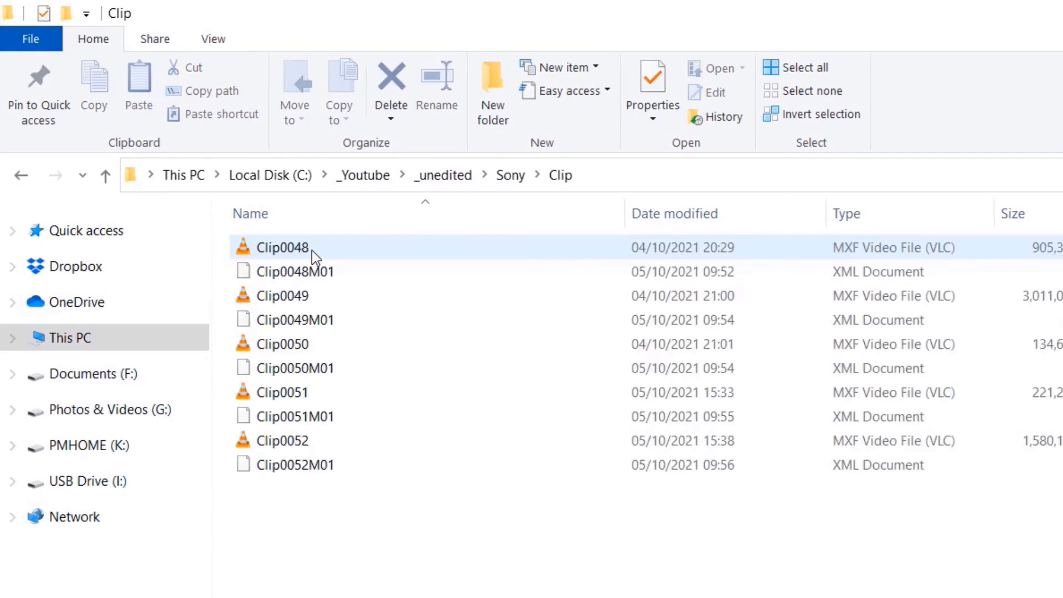
pyautogui.click(295, 319)
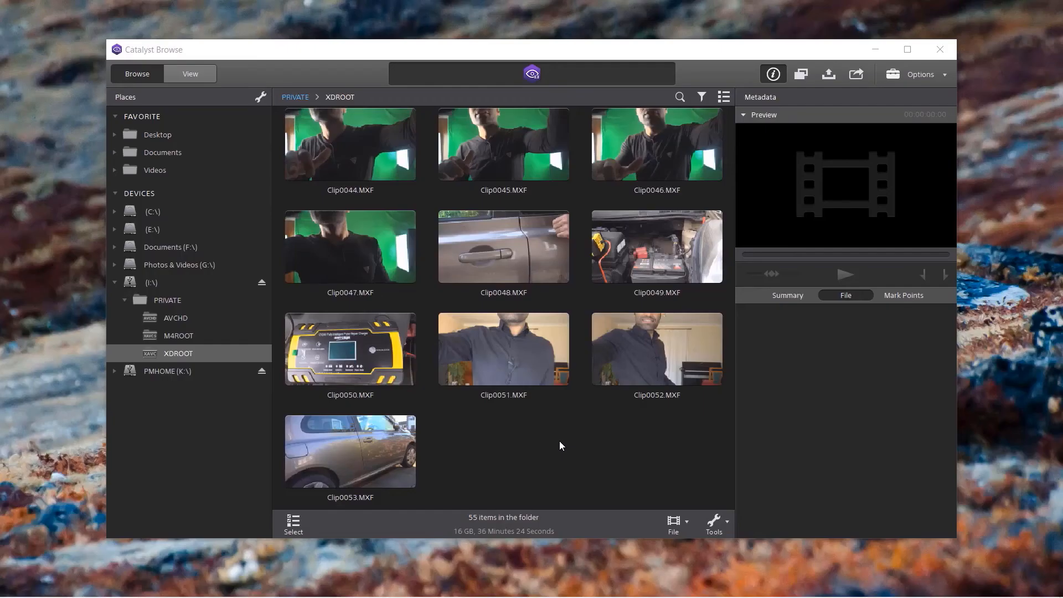
pyautogui.moveTo(592, 462)
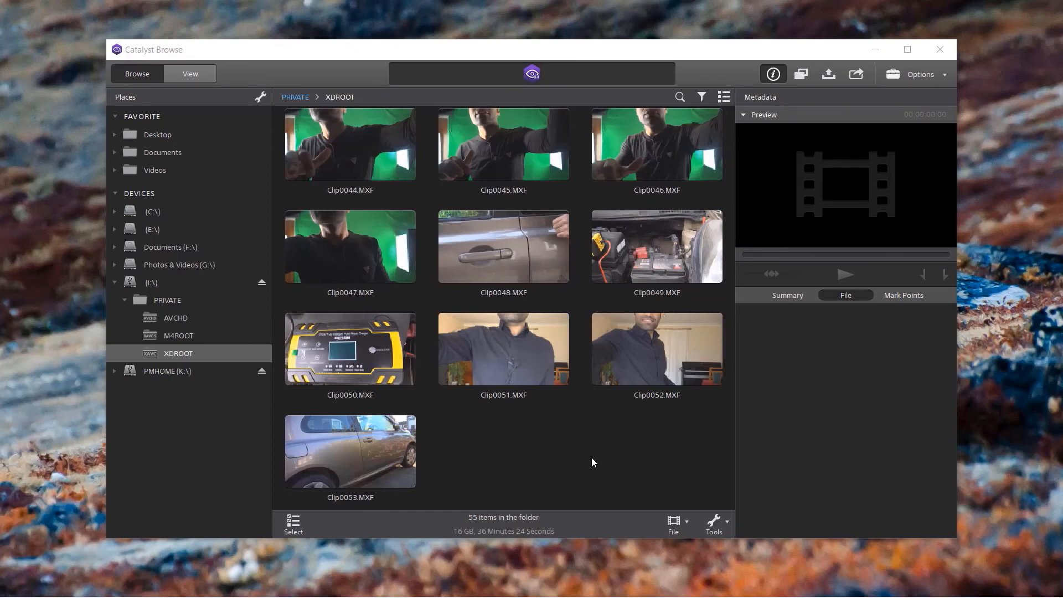
pyautogui.moveTo(181, 366)
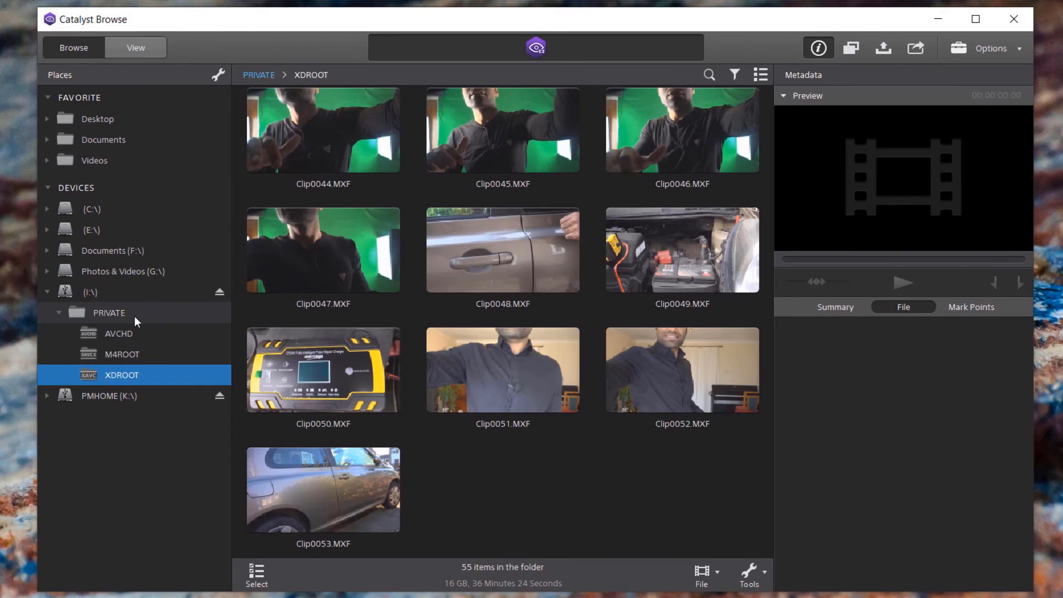
# Return to the I: card's PRIVATE folder and select XDROOT among AVCHD, M4ROOT and XDROOT
pyautogui.click(108, 312)
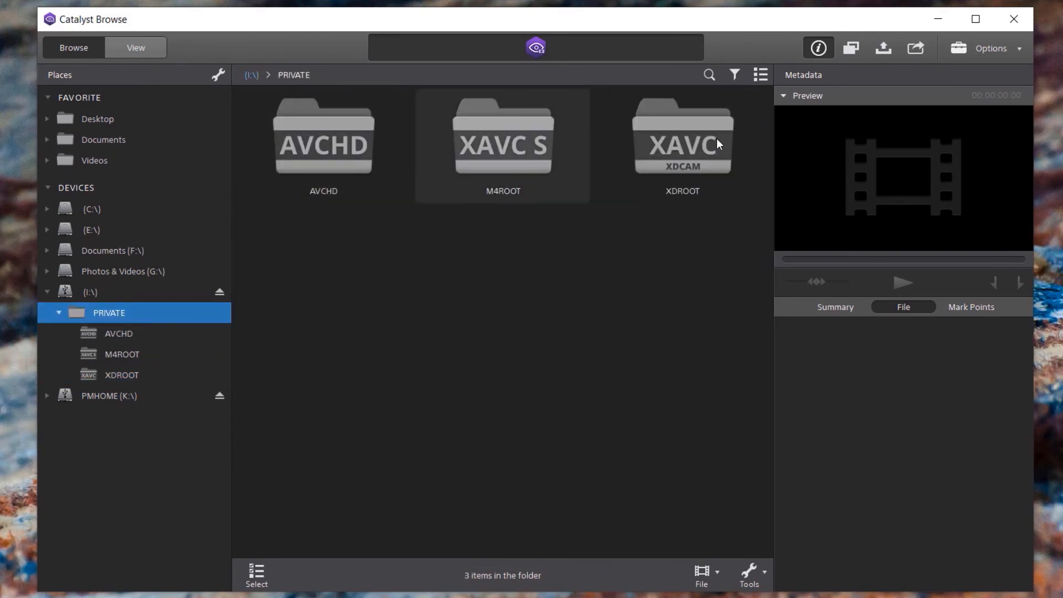
pyautogui.moveTo(776, 143)
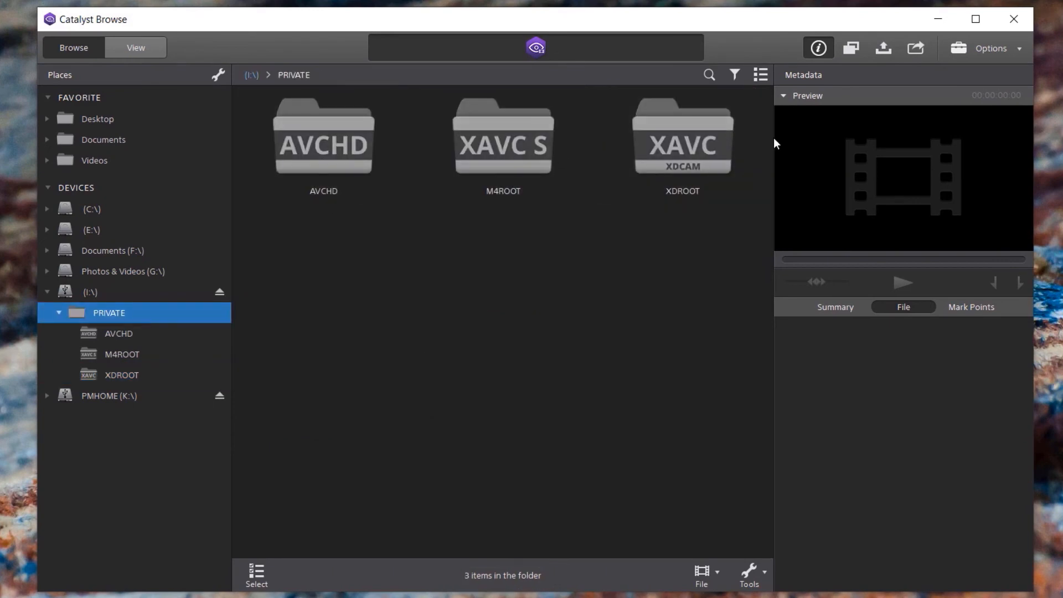
pyautogui.click(683, 140)
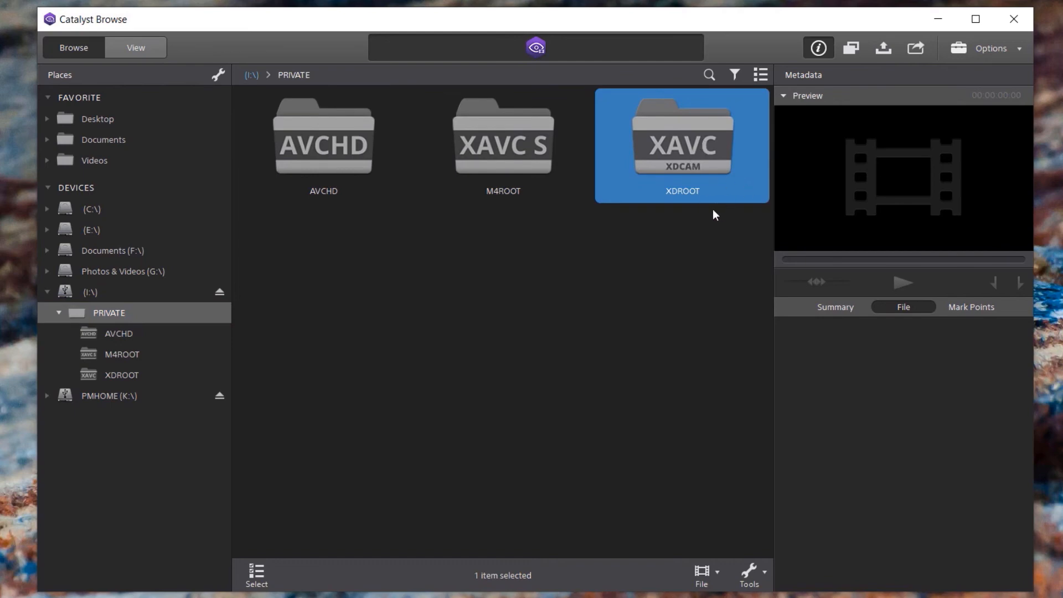
# Add XDROOT to favorites via its context menu, showing its 55 items
pyautogui.rightClick(682, 143)
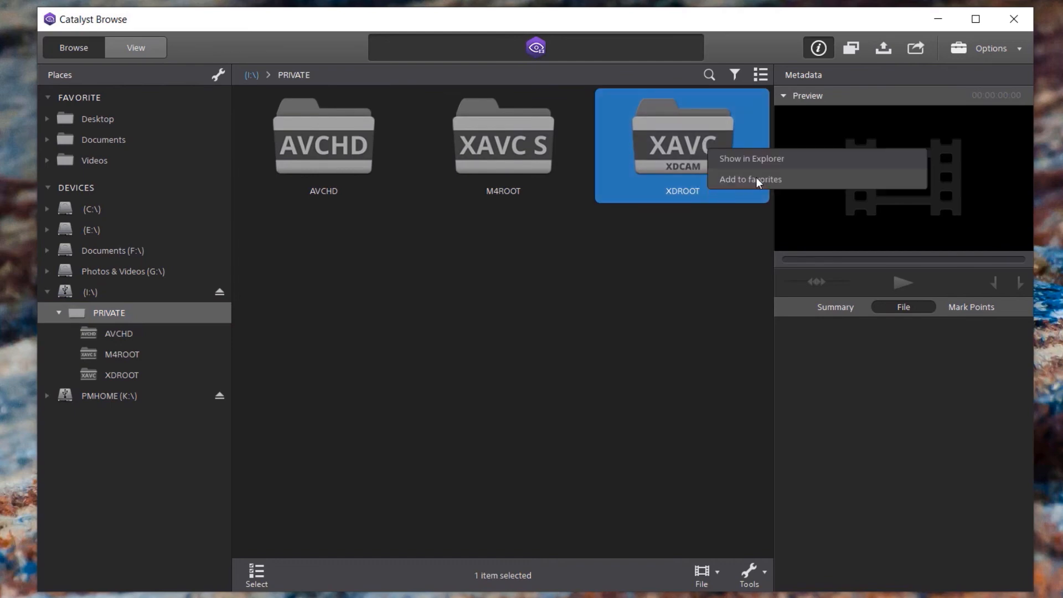
pyautogui.moveTo(773, 180)
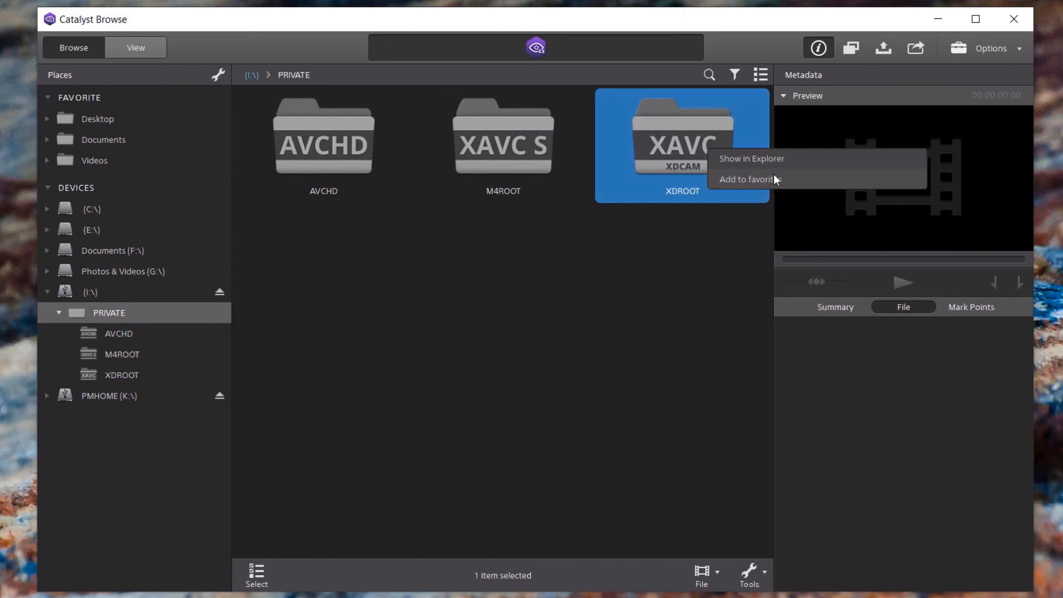
pyautogui.moveTo(807, 184)
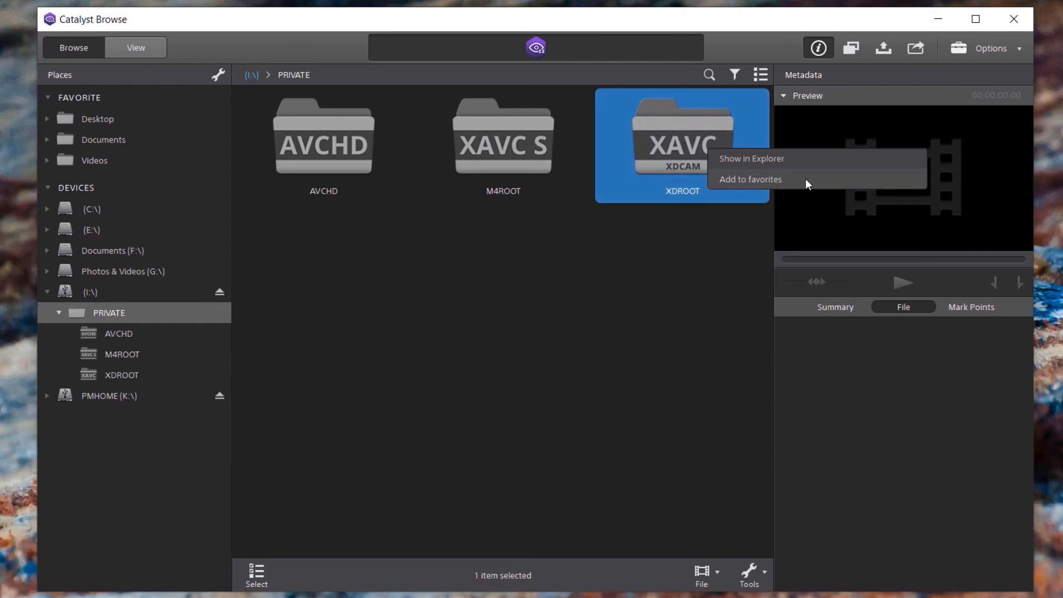
pyautogui.click(750, 179)
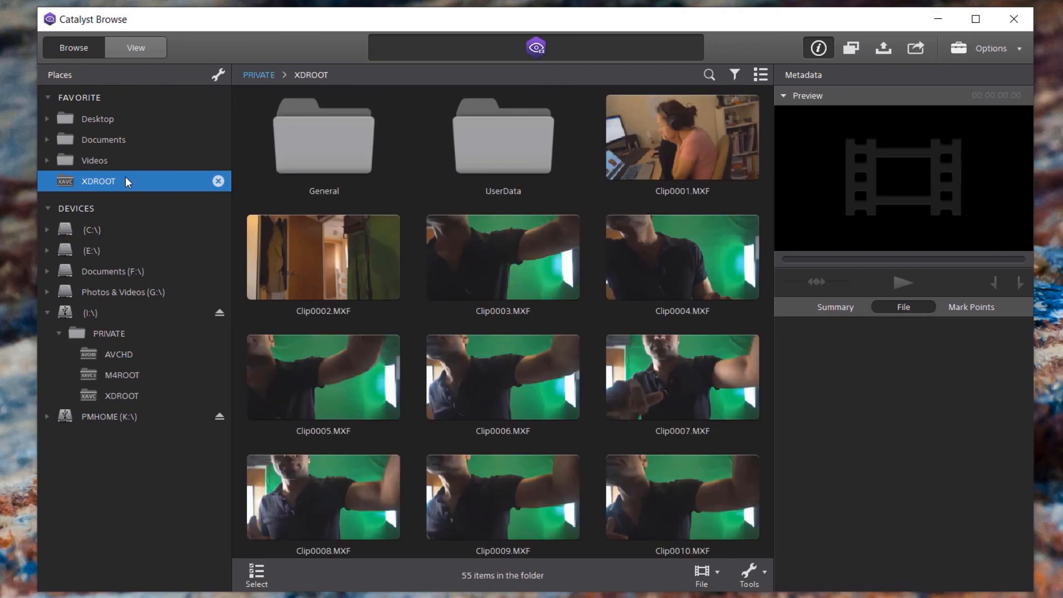
pyautogui.scroll(-3)
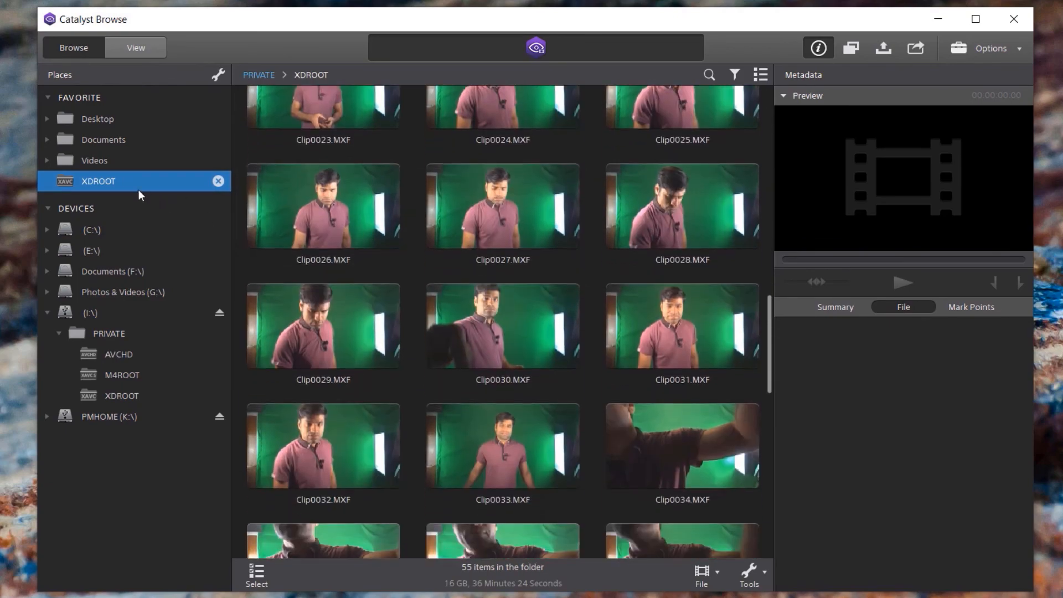
pyautogui.scroll(3)
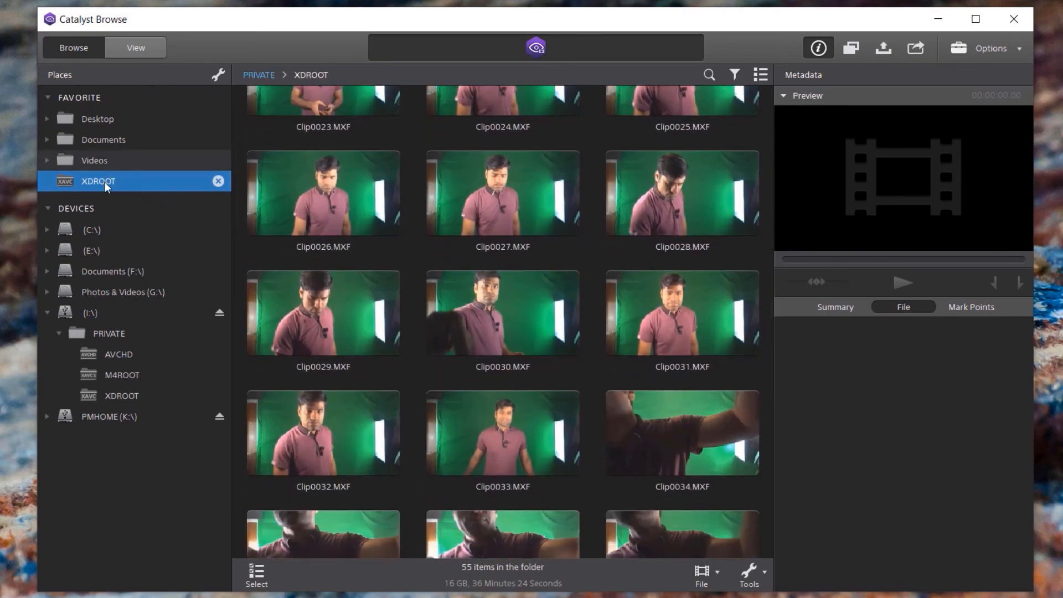